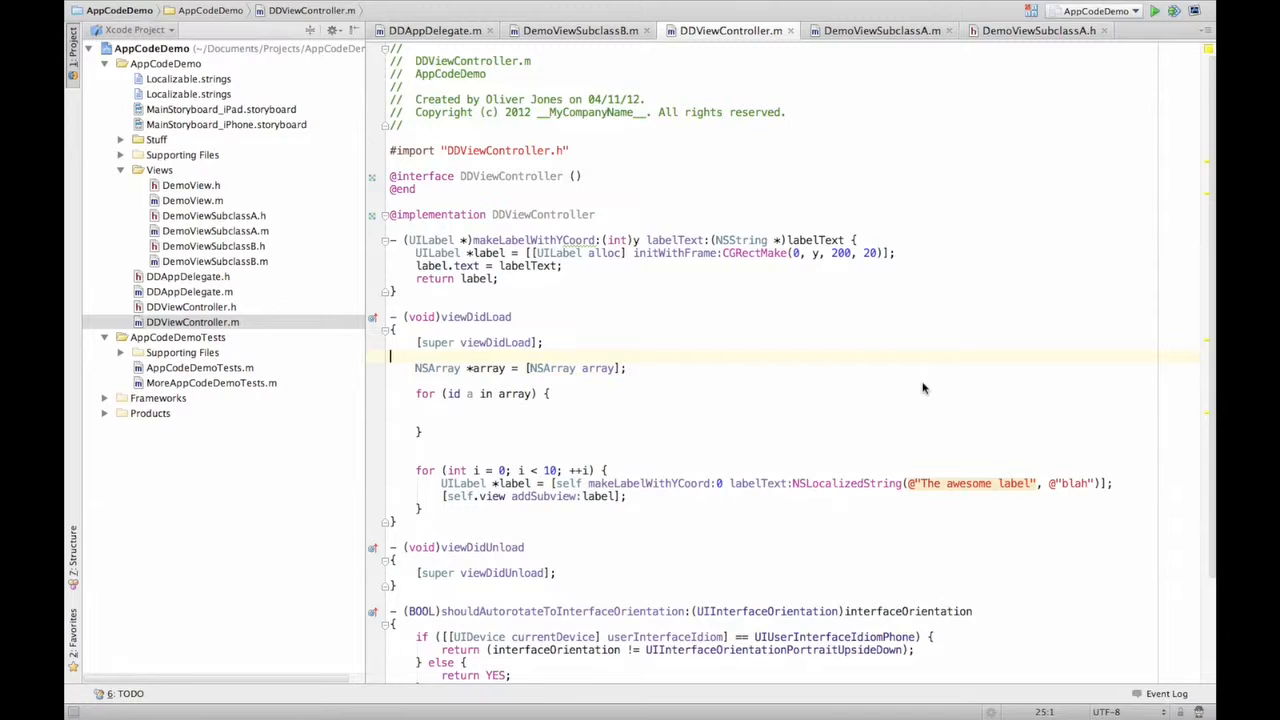
Delete the unfinished NSArray line and empty for-in loop from viewDidLoad
{"action": "left_click_drag", "start_coordinate": [416, 368], "coordinate": [550, 404]}
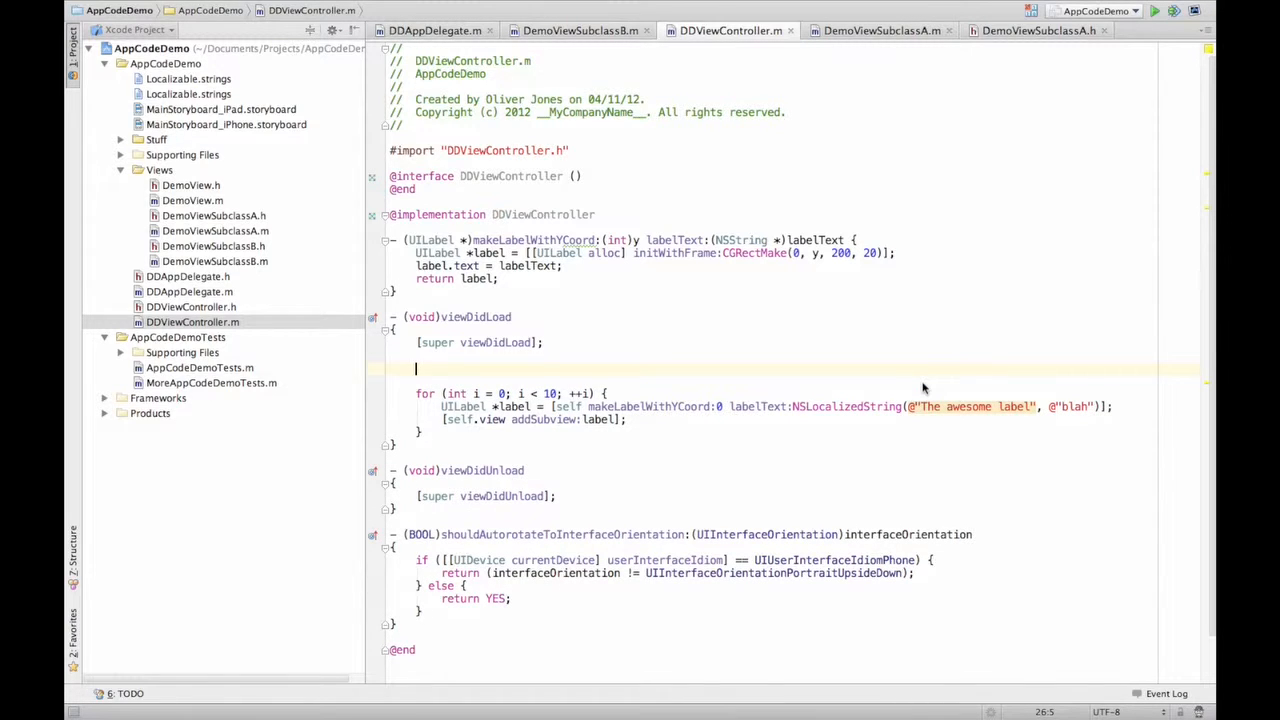
Write 'UIButton *button = [[UIButton alloc] init];' on the empty viewDidLoad line via completion
{"action": "type", "text": "UIButton *"}
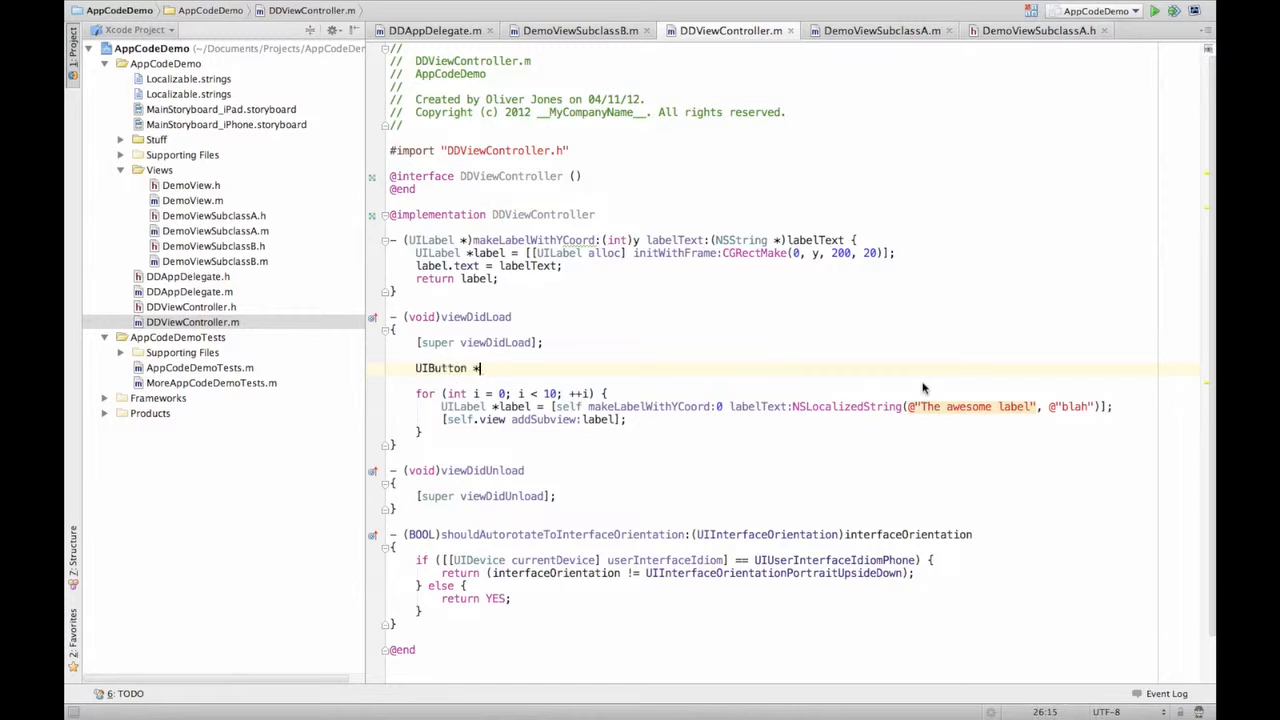
{"action": "type", "text": "button ="}
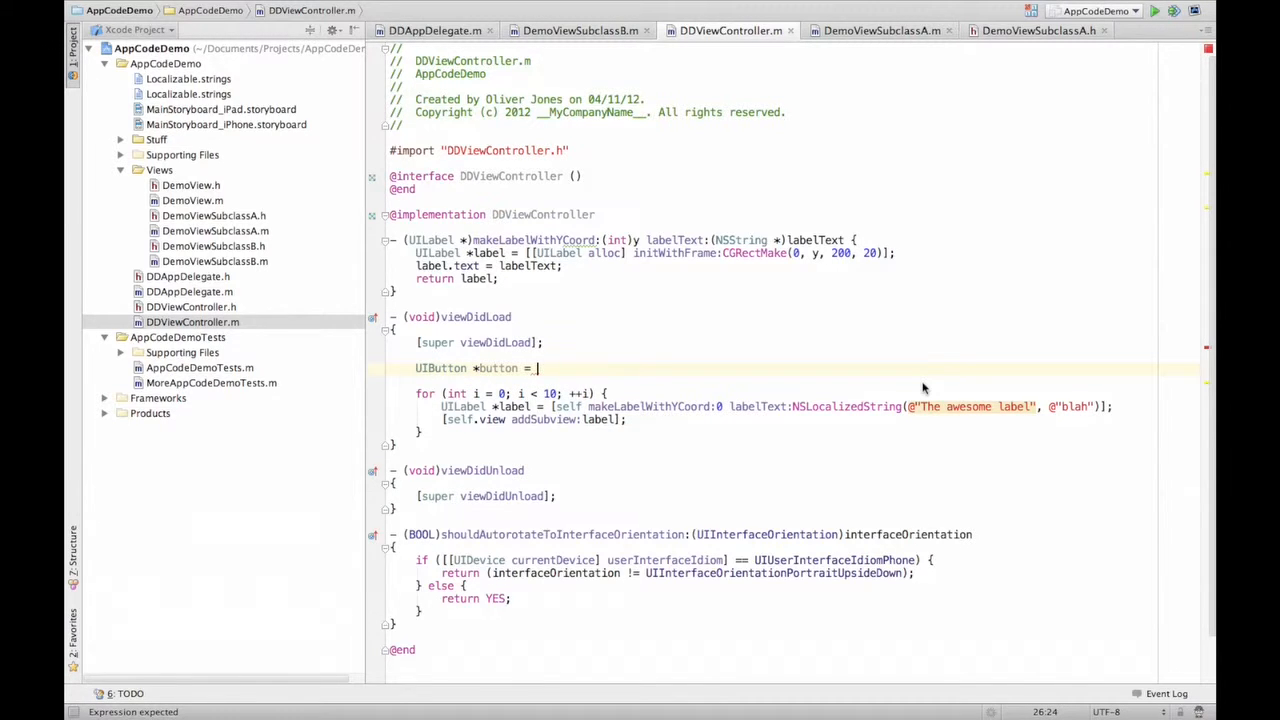
{"action": "type", "text": "UIButton alloc]"}
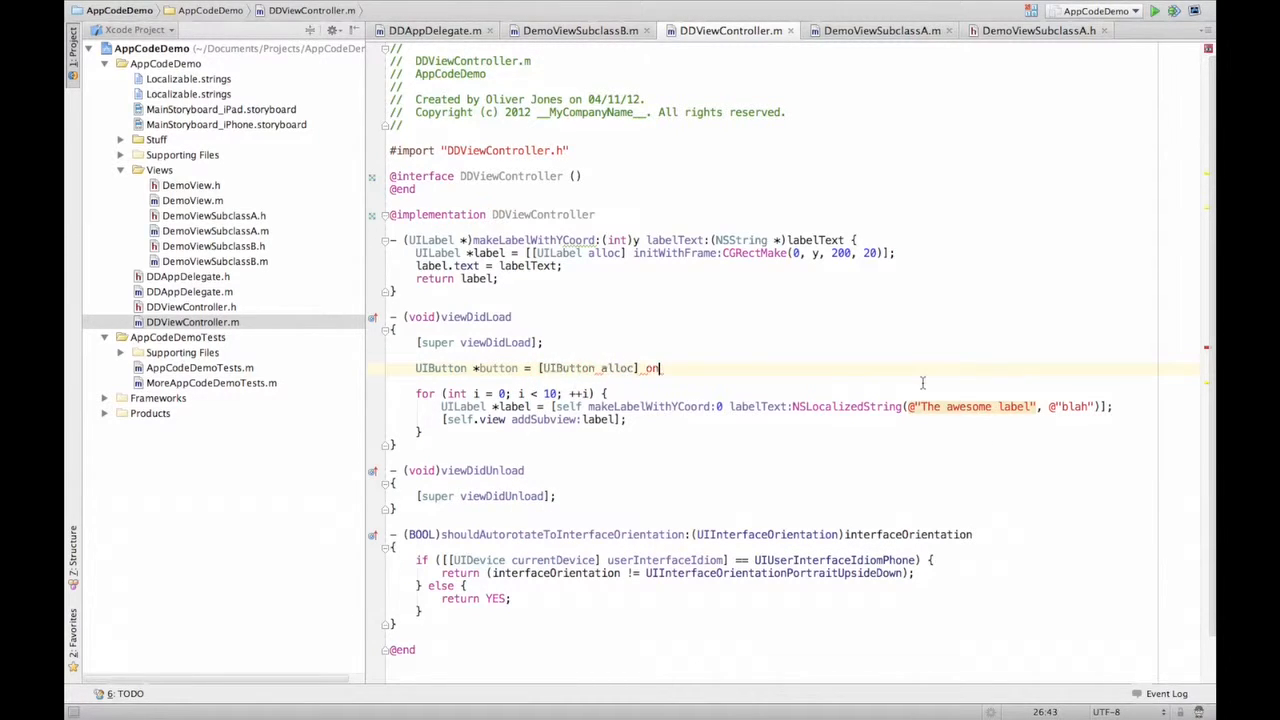
{"action": "type", "text": "init];"}
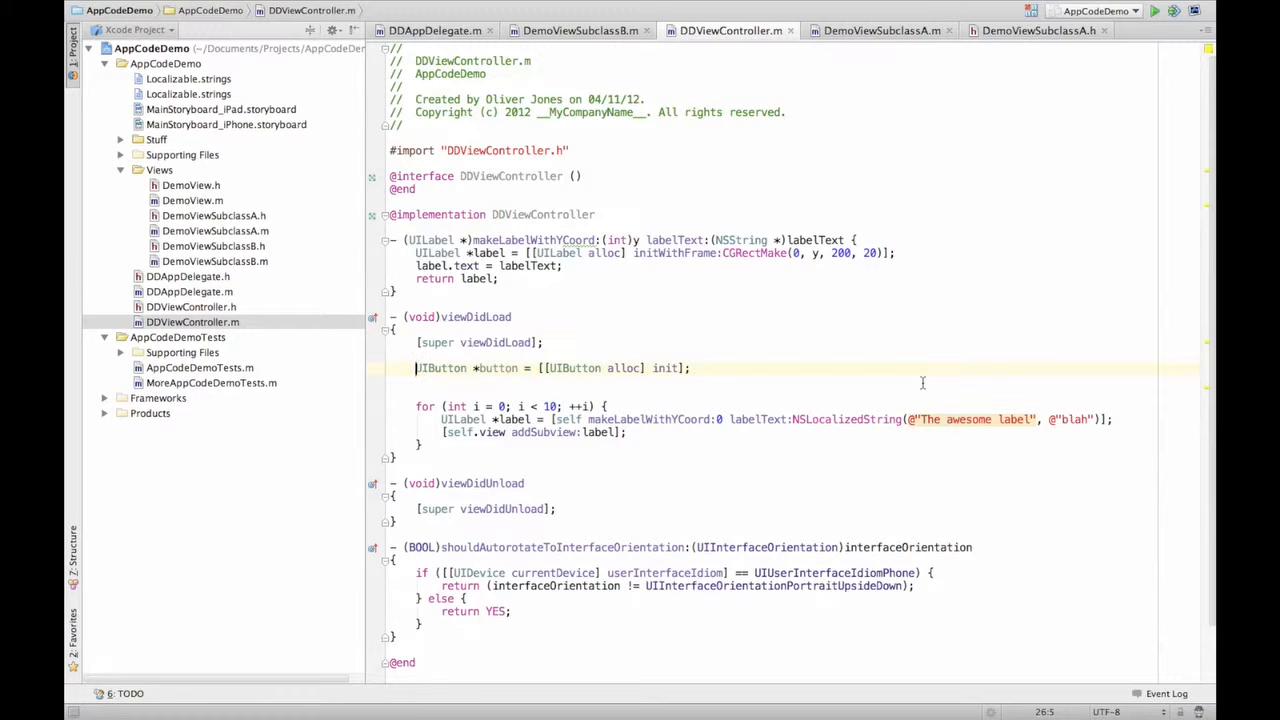
Strip 'UIButton *' from the line and show the create-variable quick-fixes for 'button'
{"action": "double_click", "coordinate": [440, 368]}
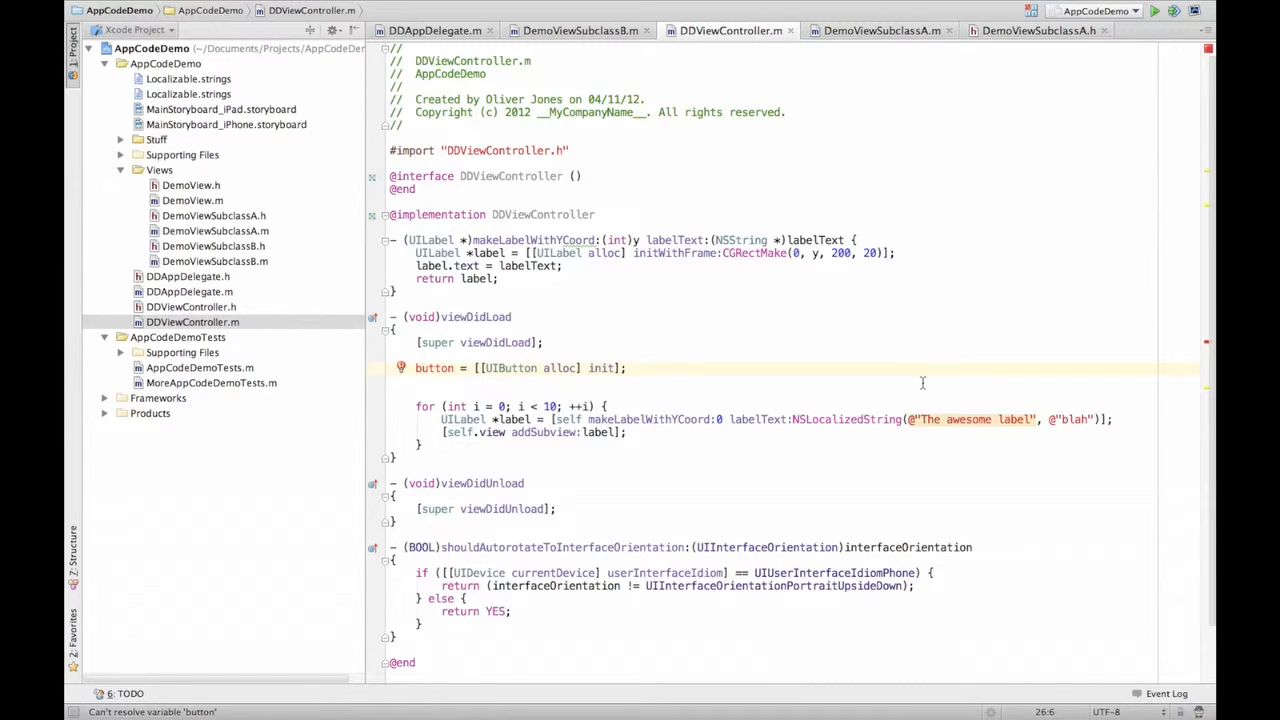
{"action": "left_click", "coordinate": [448, 368]}
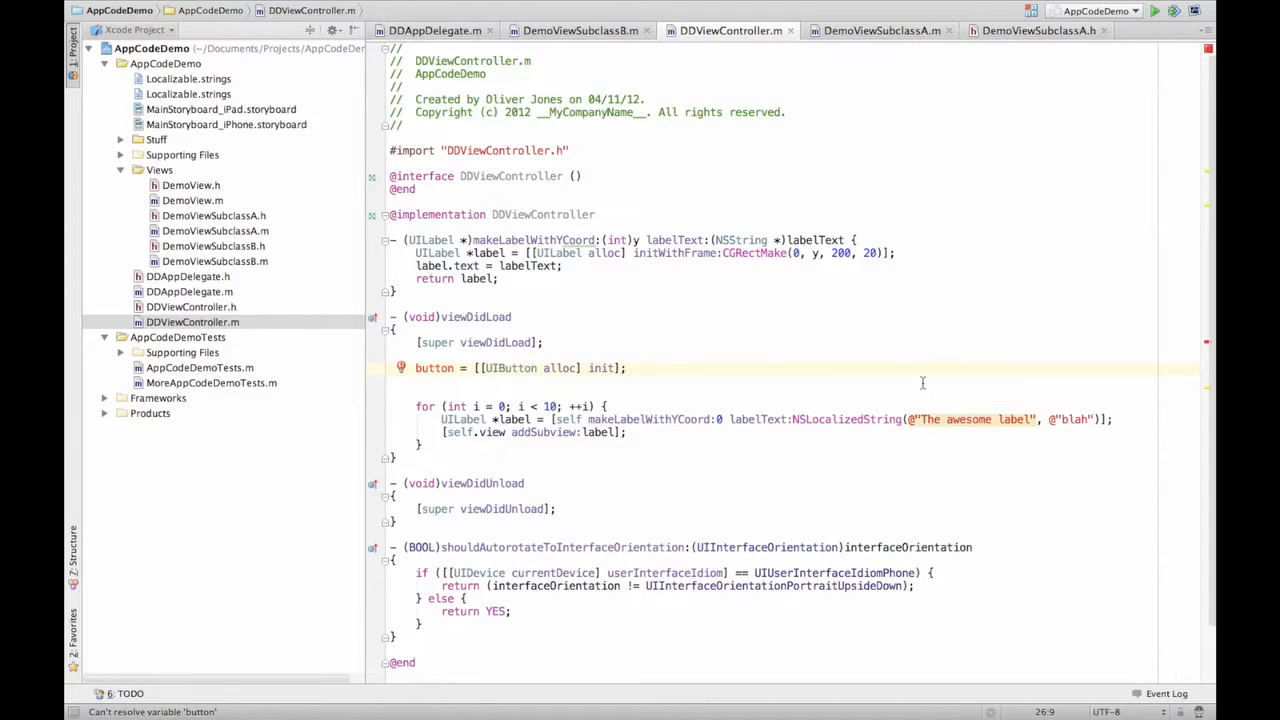
{"action": "left_click", "coordinate": [400, 368]}
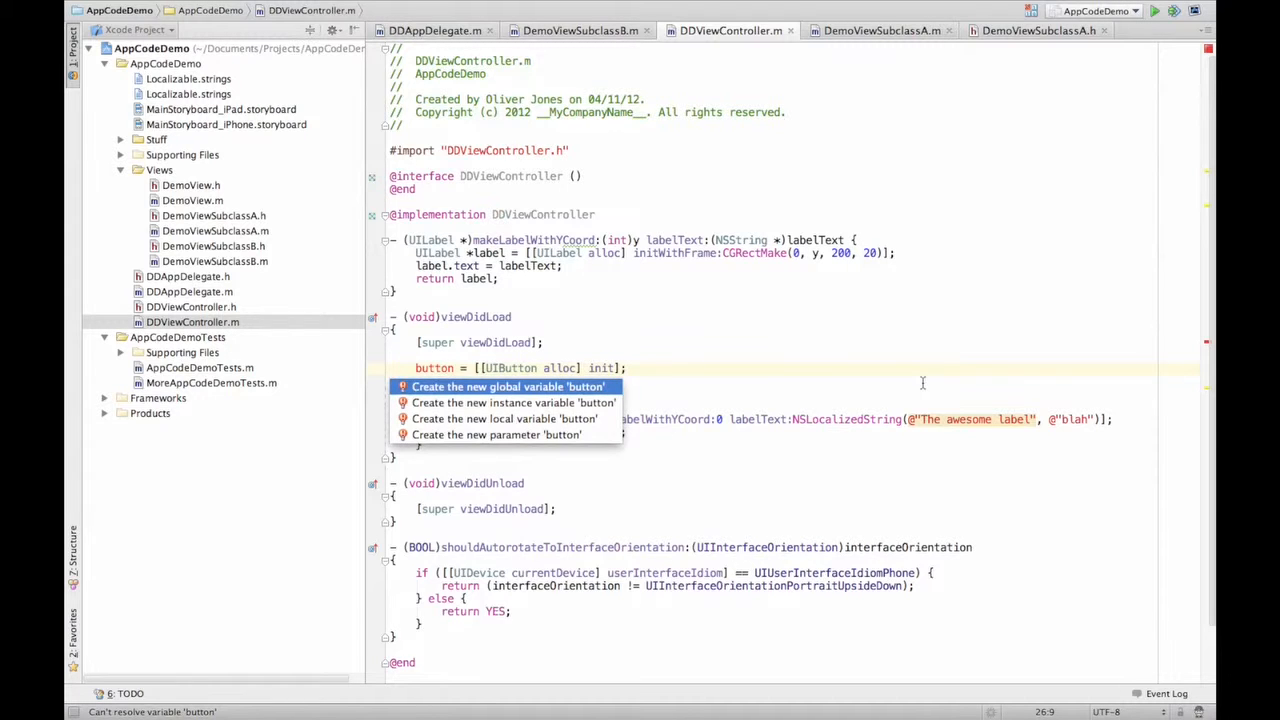